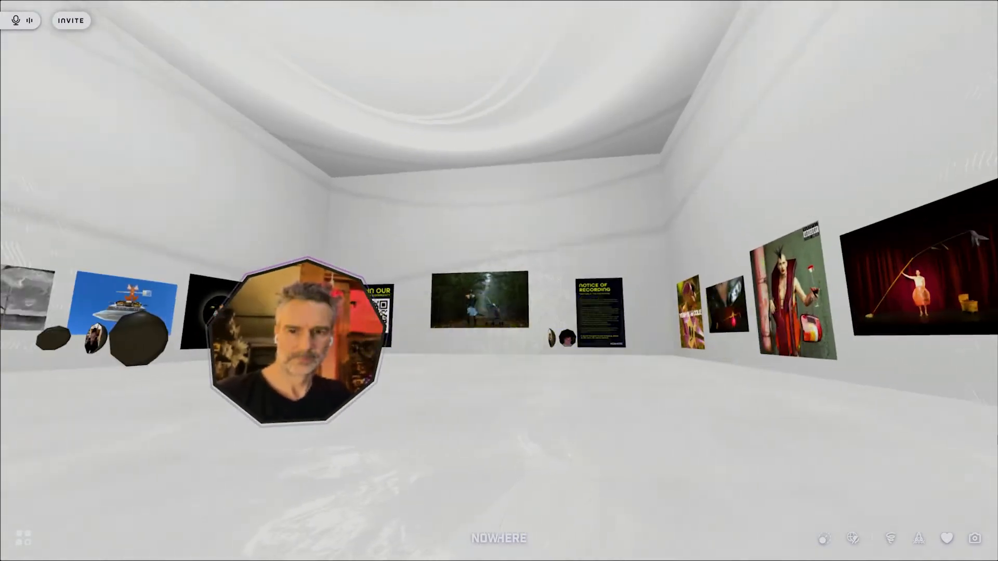
# Bring up the Getting Around guide with arrow-key, click-drag, space, shift, M and F controls
pyautogui.hscroll(3)
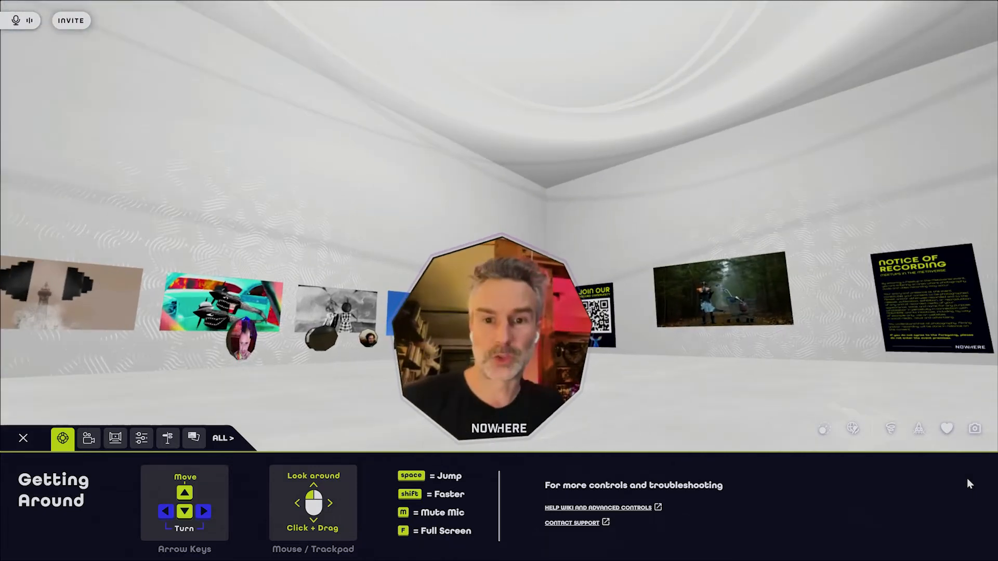
# Dismiss the Getting Around guide and send a burst of hearts around your video bubble
pyautogui.press('w')
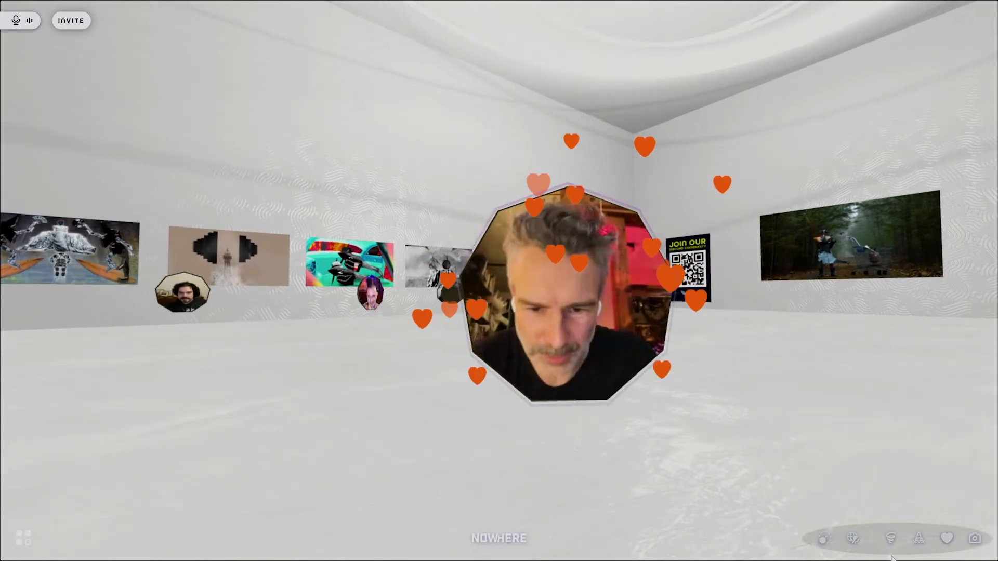
# Make the avatar perform the Spin gesture from the bottom-right gesture bar
pyautogui.click(891, 540)
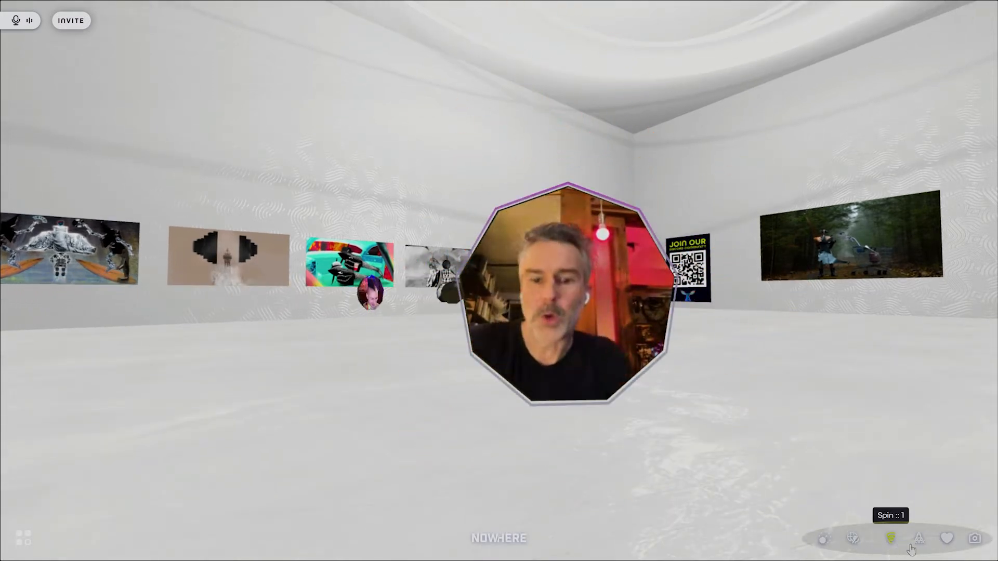
pyautogui.click(948, 540)
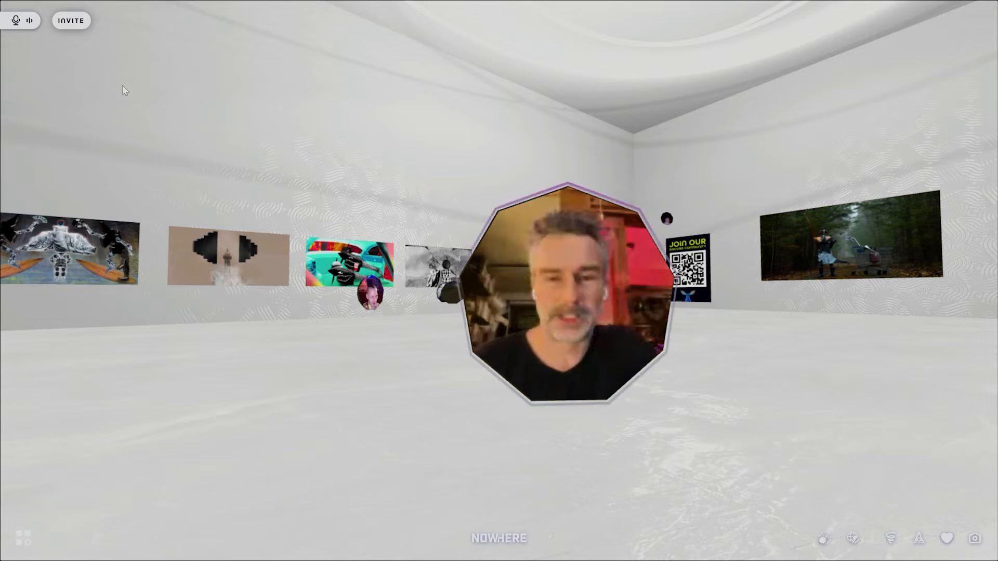
pyautogui.click(72, 21)
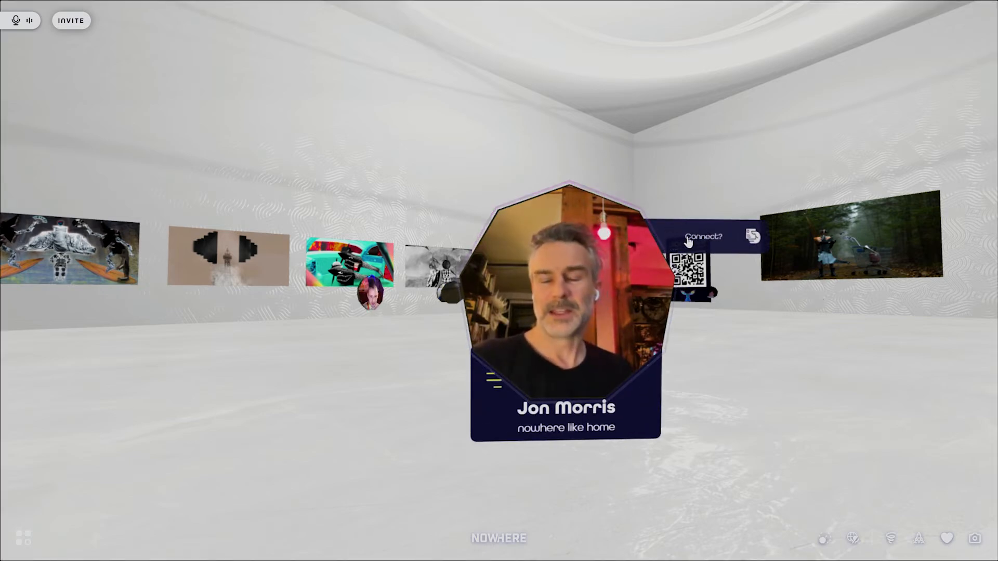
# Connect with the visitor and review saved connections in My Orbit and Audio/Video settings
pyautogui.click(702, 237)
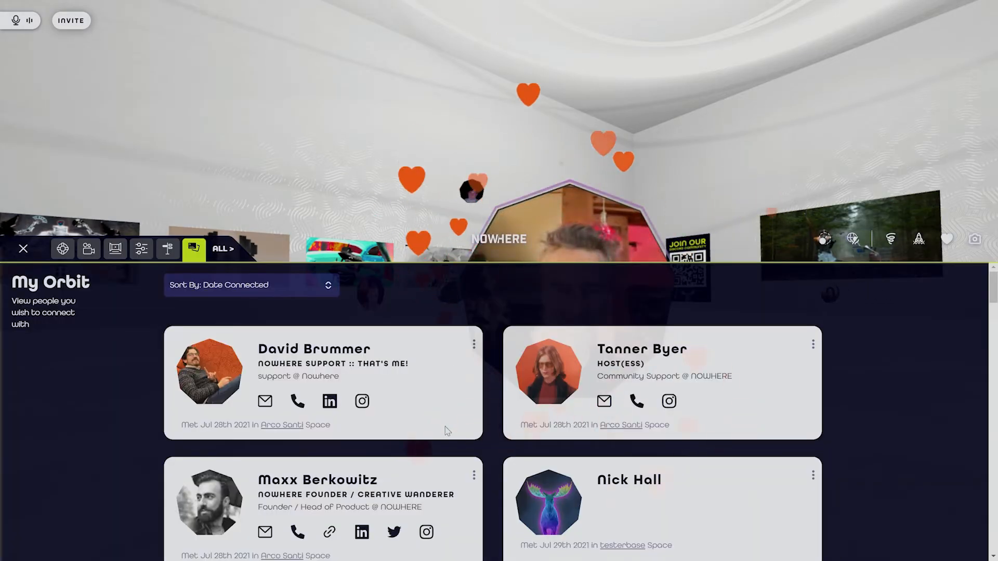
pyautogui.scroll(-3)
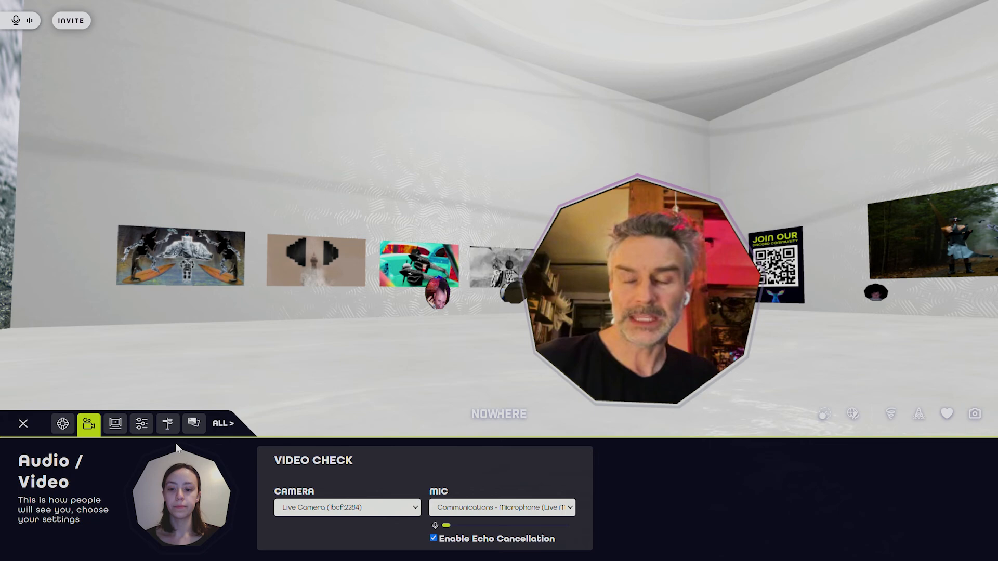
# Show the Portals panel listing other spaces at this station to jump to
pyautogui.click(168, 424)
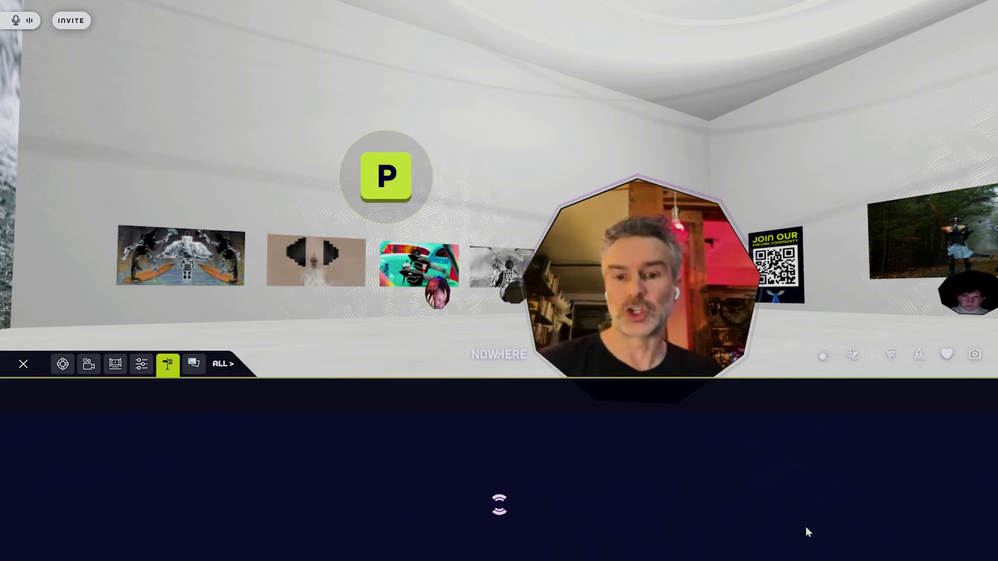
pyautogui.click(168, 364)
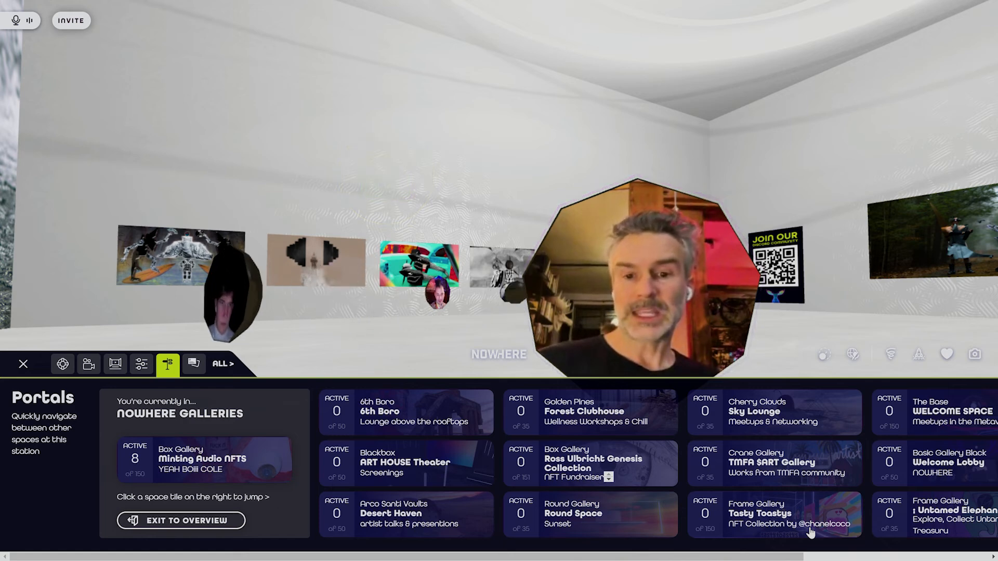